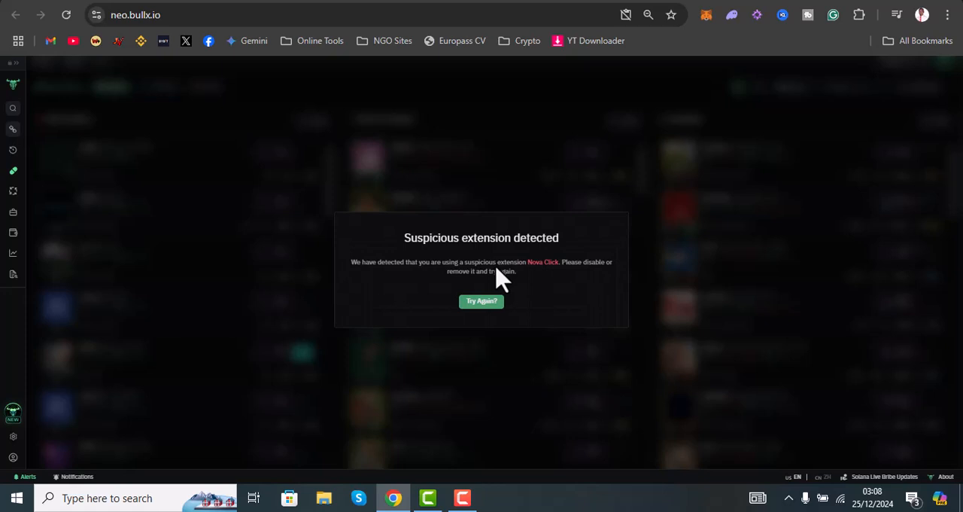
pyautogui.moveTo(755, 11)
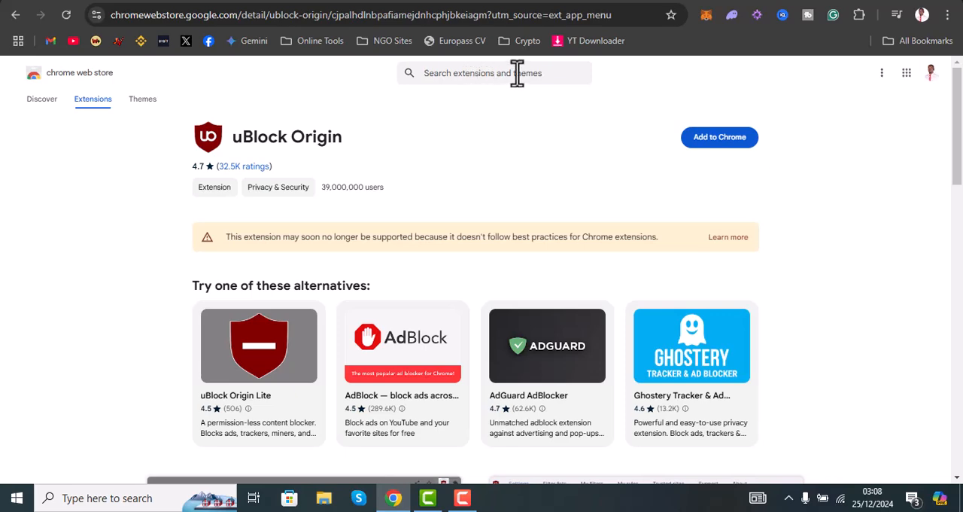
pyautogui.moveTo(948, 15)
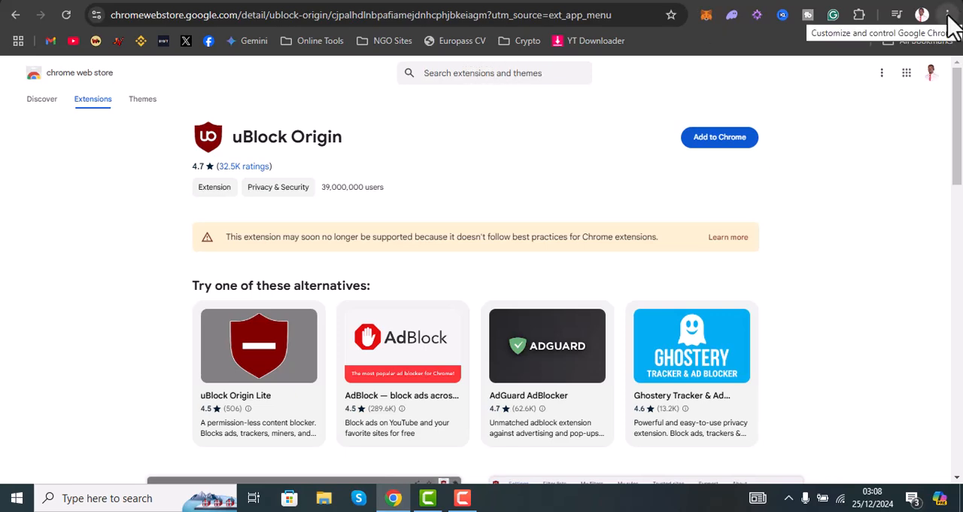
pyautogui.moveTo(414, 108)
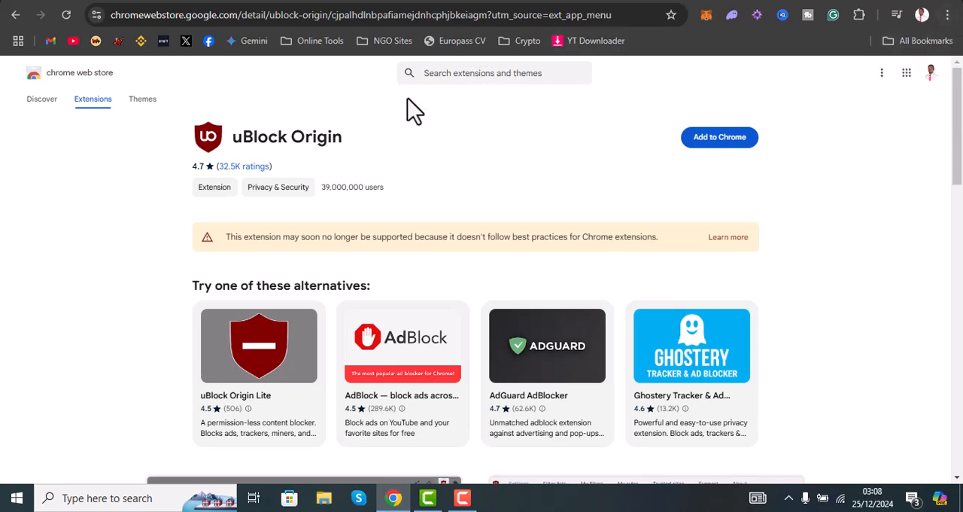
pyautogui.moveTo(391, 150)
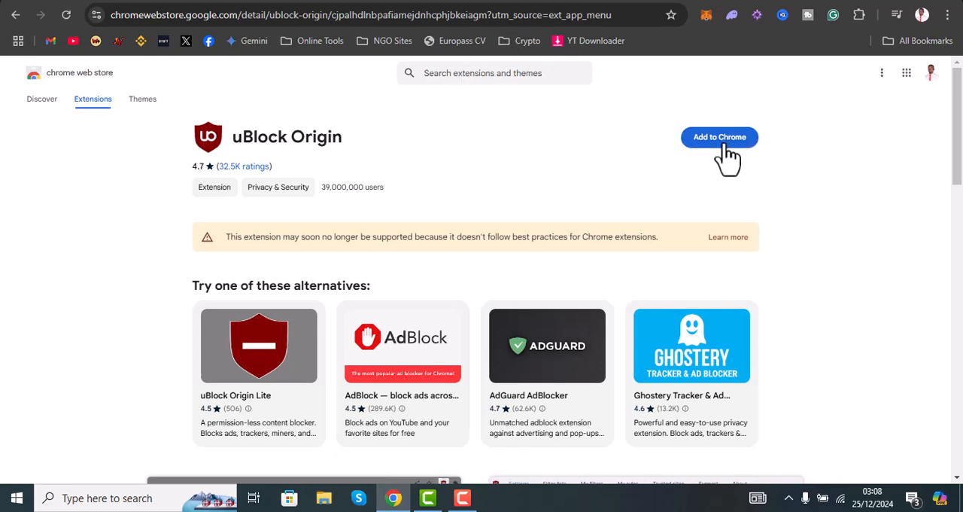
# - Add uBlock Origin to Chrome from its Web Store listing
pyautogui.click(719, 135)
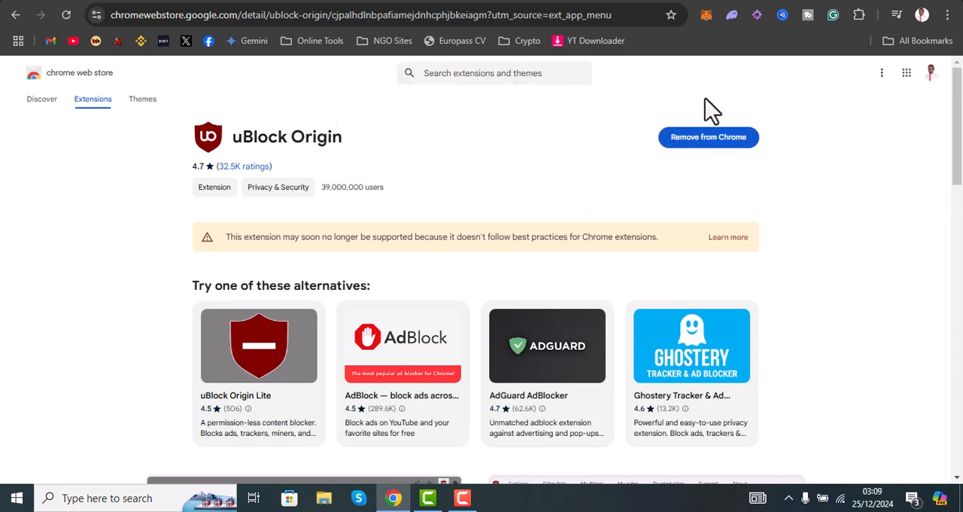
pyautogui.moveTo(790, 139)
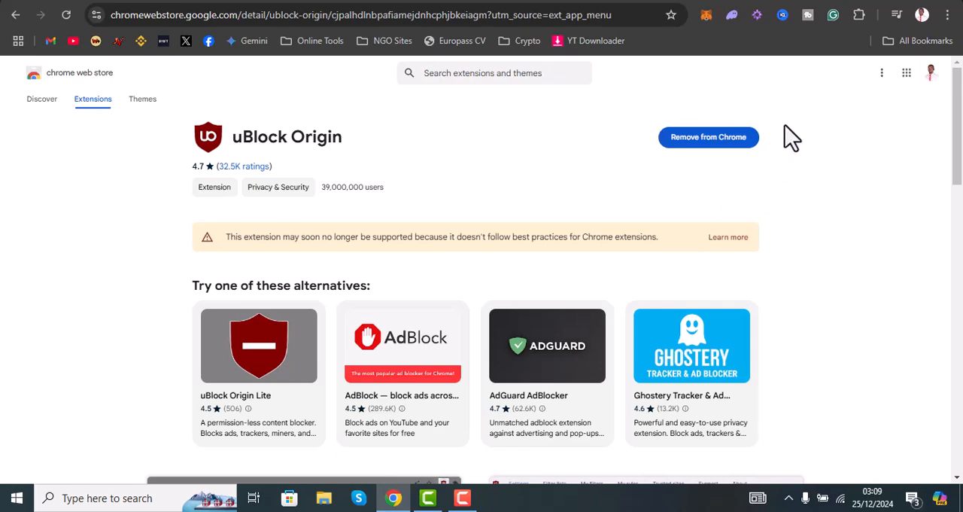
pyautogui.moveTo(859, 15)
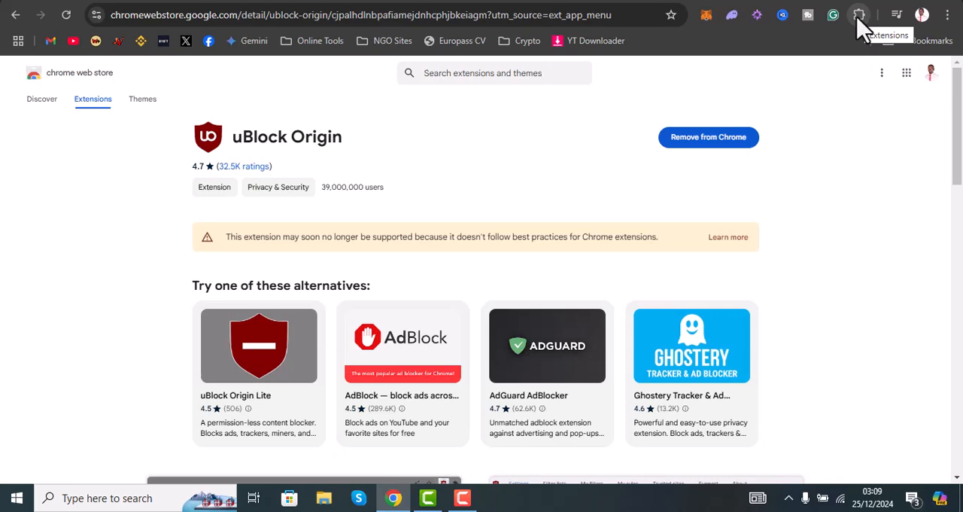
# - Pin uBlock Origin to the toolbar and reach its settings dashboard from the popup
pyautogui.click(858, 15)
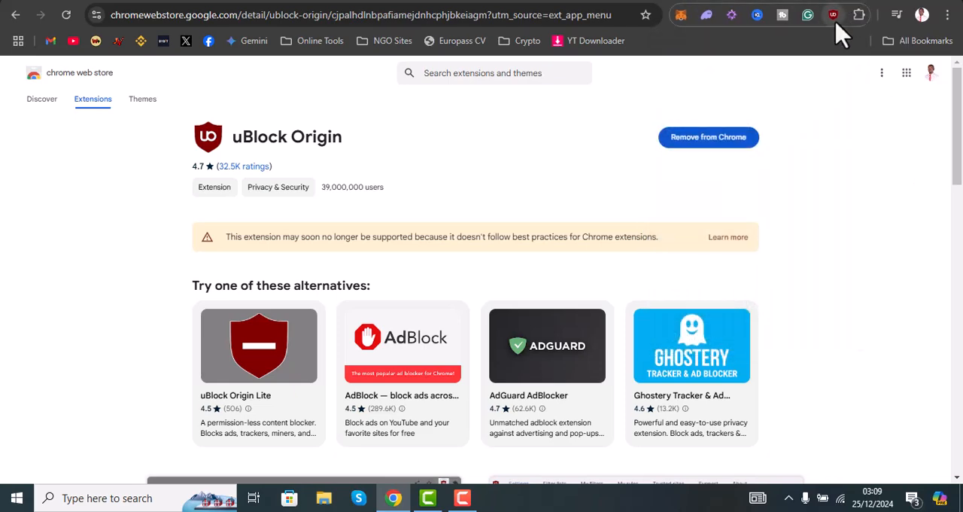
pyautogui.click(833, 15)
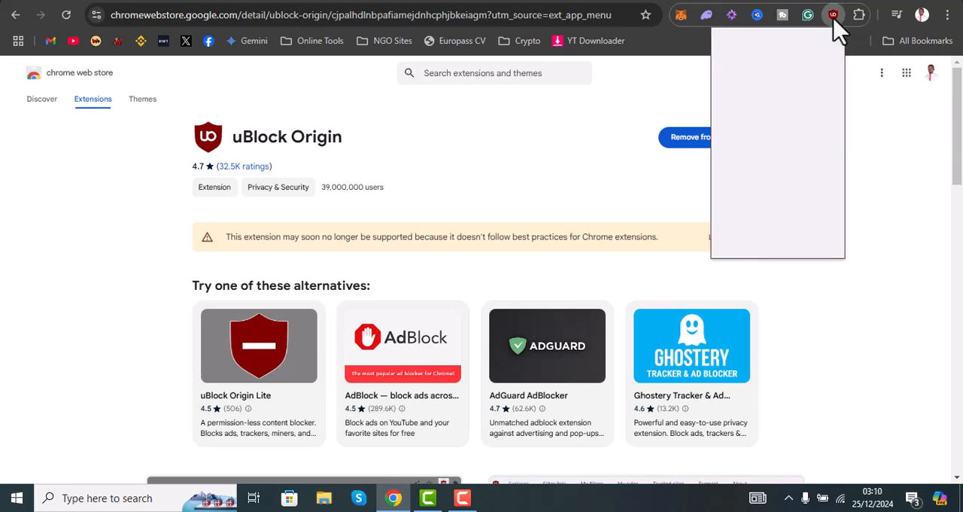
pyautogui.click(833, 15)
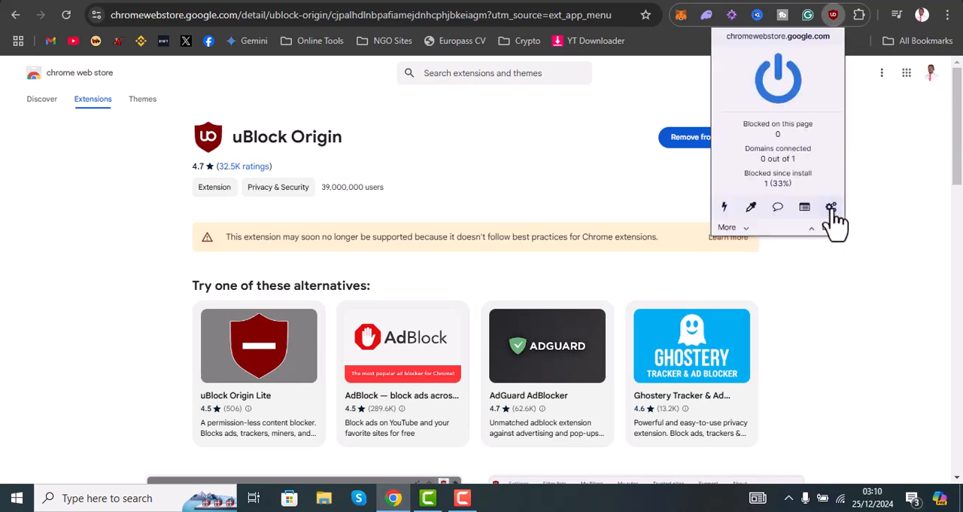
pyautogui.click(830, 207)
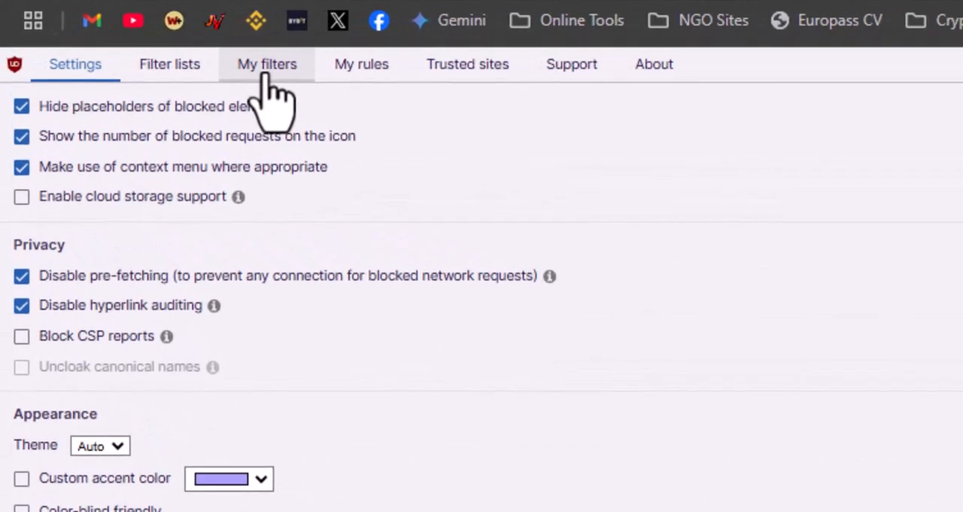
# - Add the custom filter ##.ant-modal-root:has(.ant-modal-content[style*="wallet-bg-DuIh0Vjg.png"]) in My filters
pyautogui.click(268, 63)
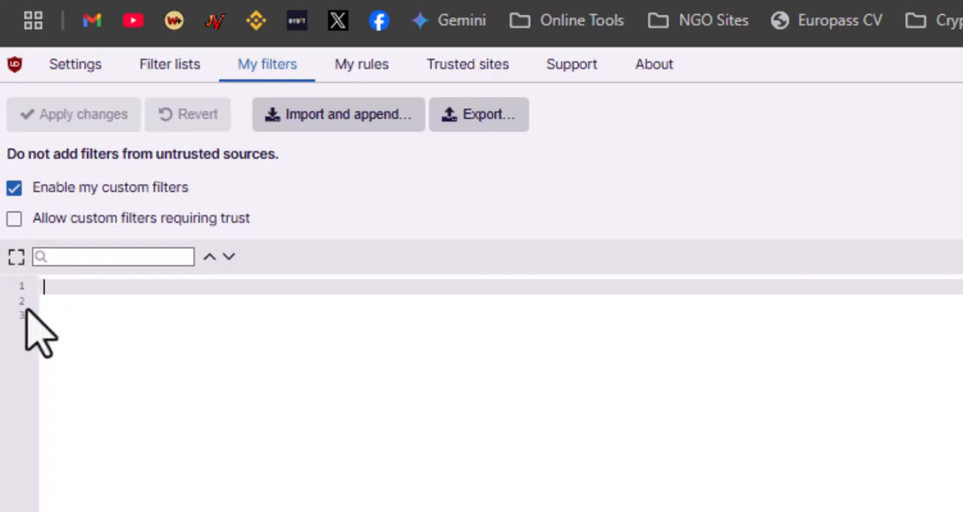
pyautogui.moveTo(60, 301)
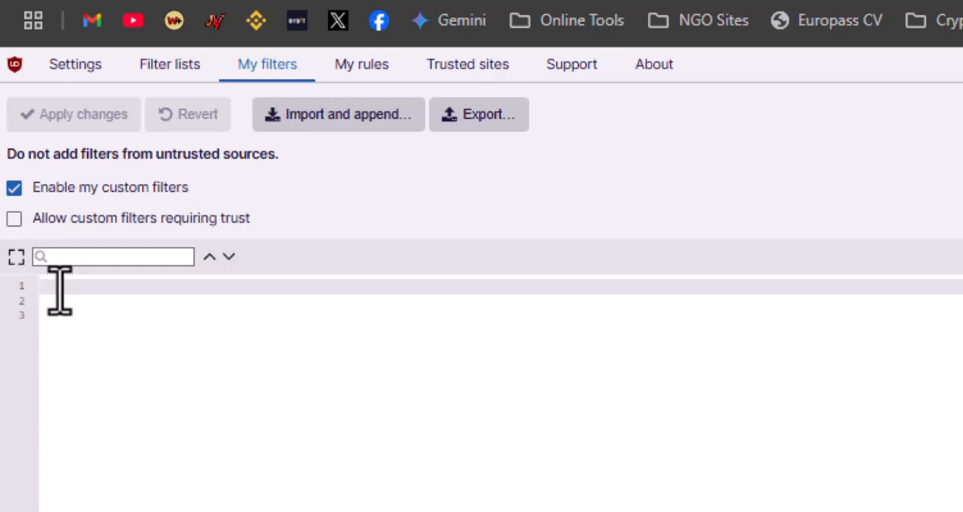
pyautogui.write('##.ant-modal-root:has(.ant-modal-content[style*="wallet-bg-DuIh0Vjg.png"])')
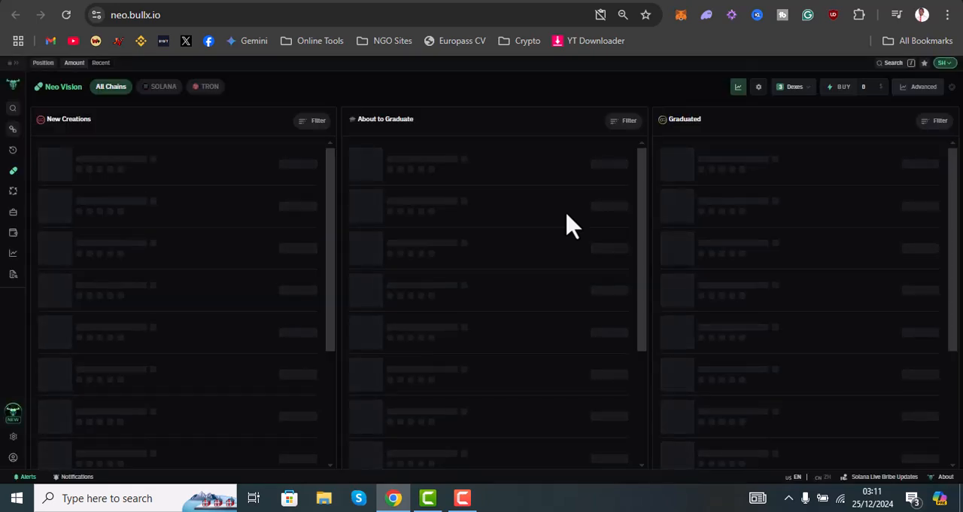
pyautogui.moveTo(254, 159)
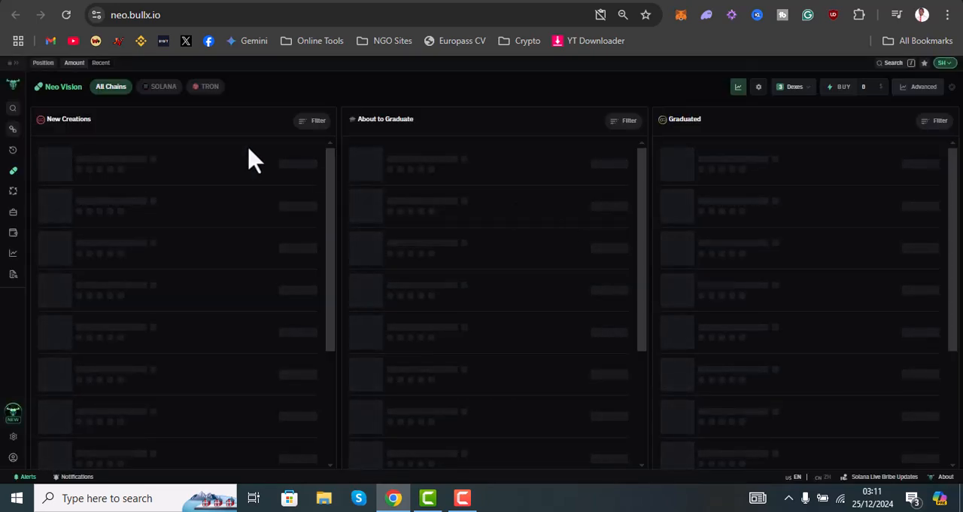
# - Open a newly created token's trading page from the Neo Vision dashboard
pyautogui.click(66, 15)
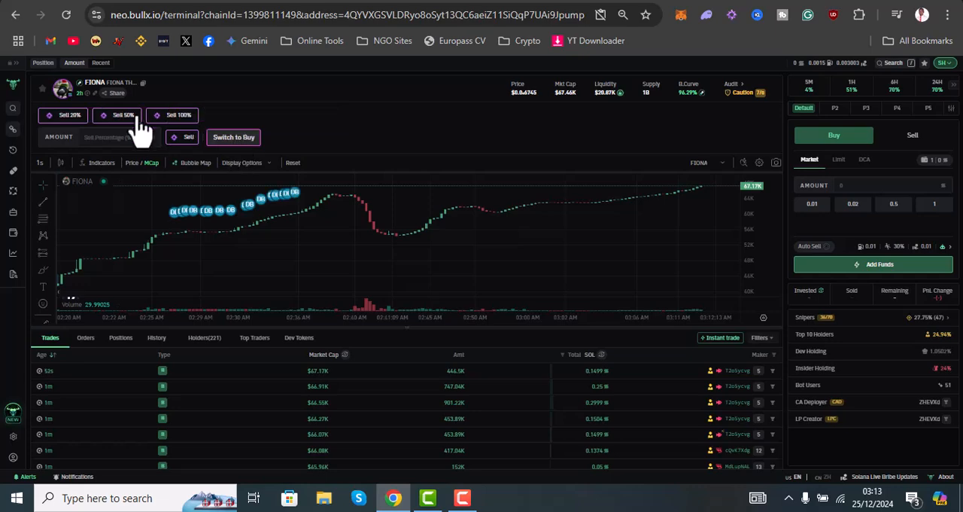
pyautogui.moveTo(337, 220)
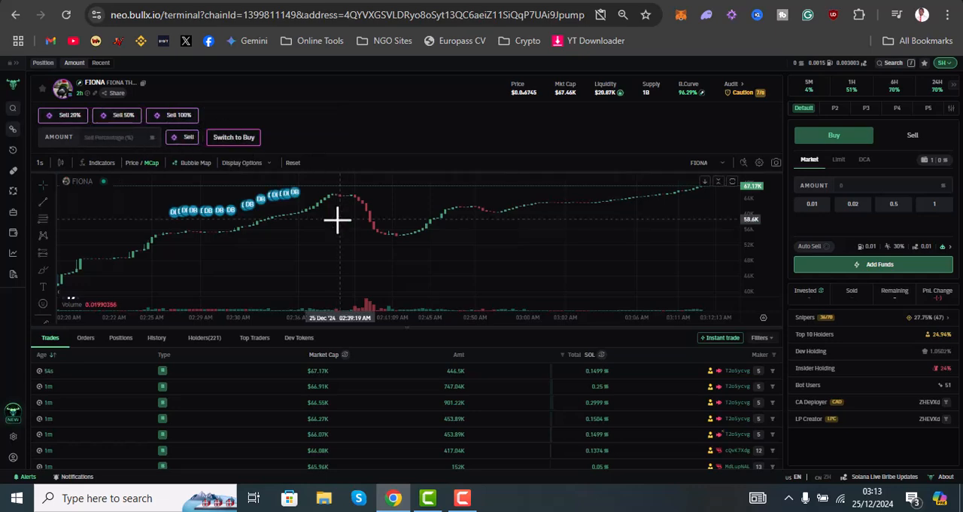
pyautogui.moveTo(394, 353)
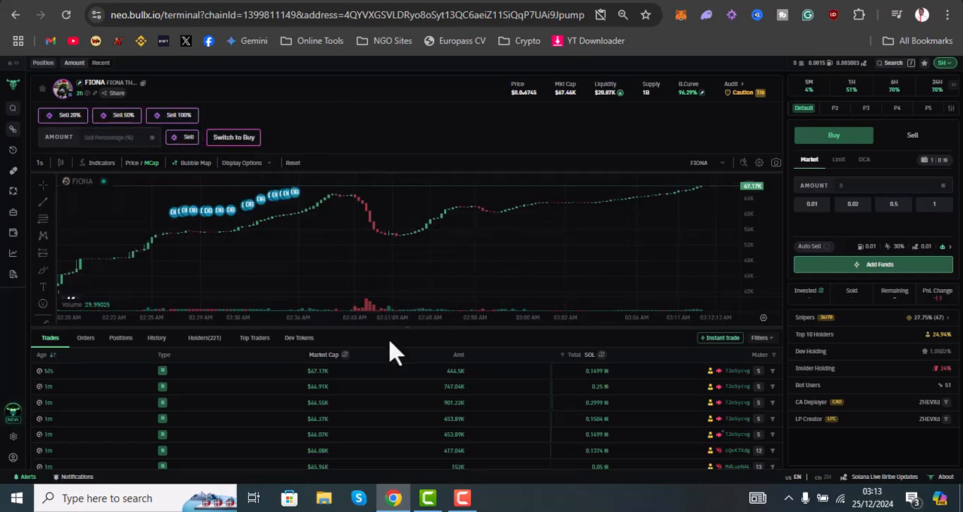
pyautogui.scroll(-3)
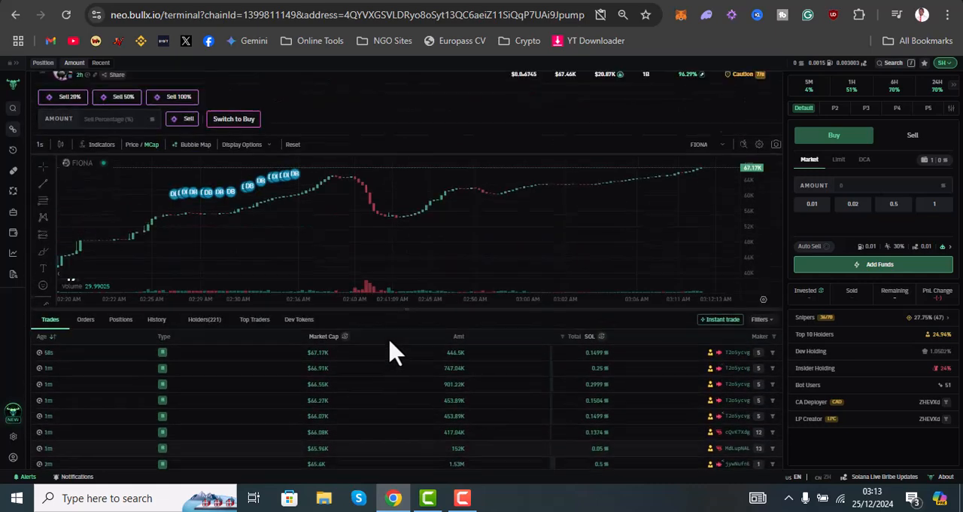